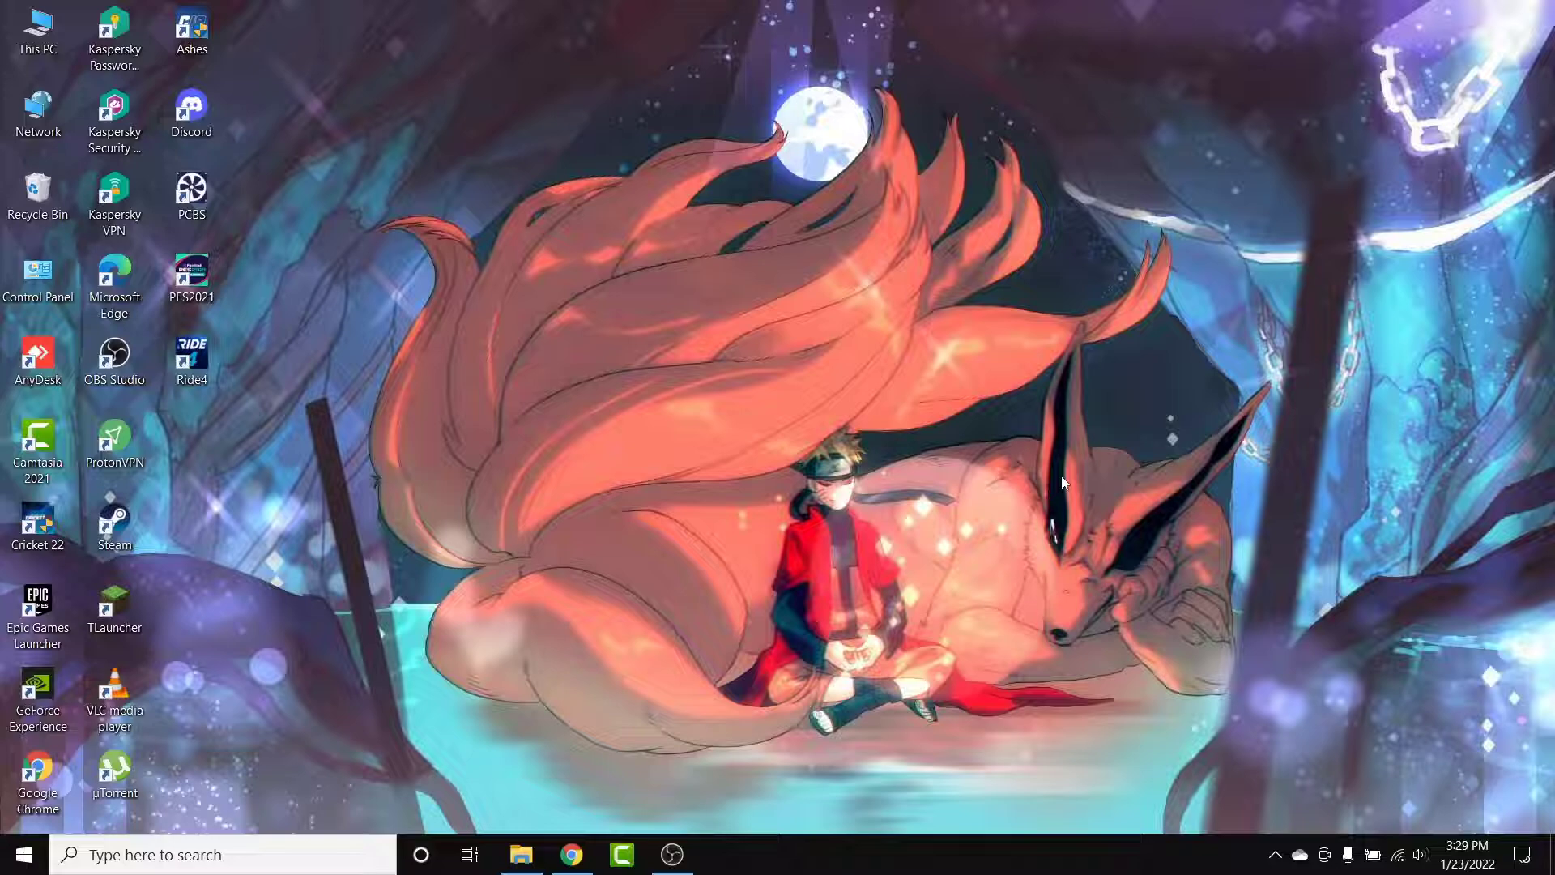
- Launch Google Chrome from the taskbar, opening a new tab beside the Google Sheets tab
click(571, 854)
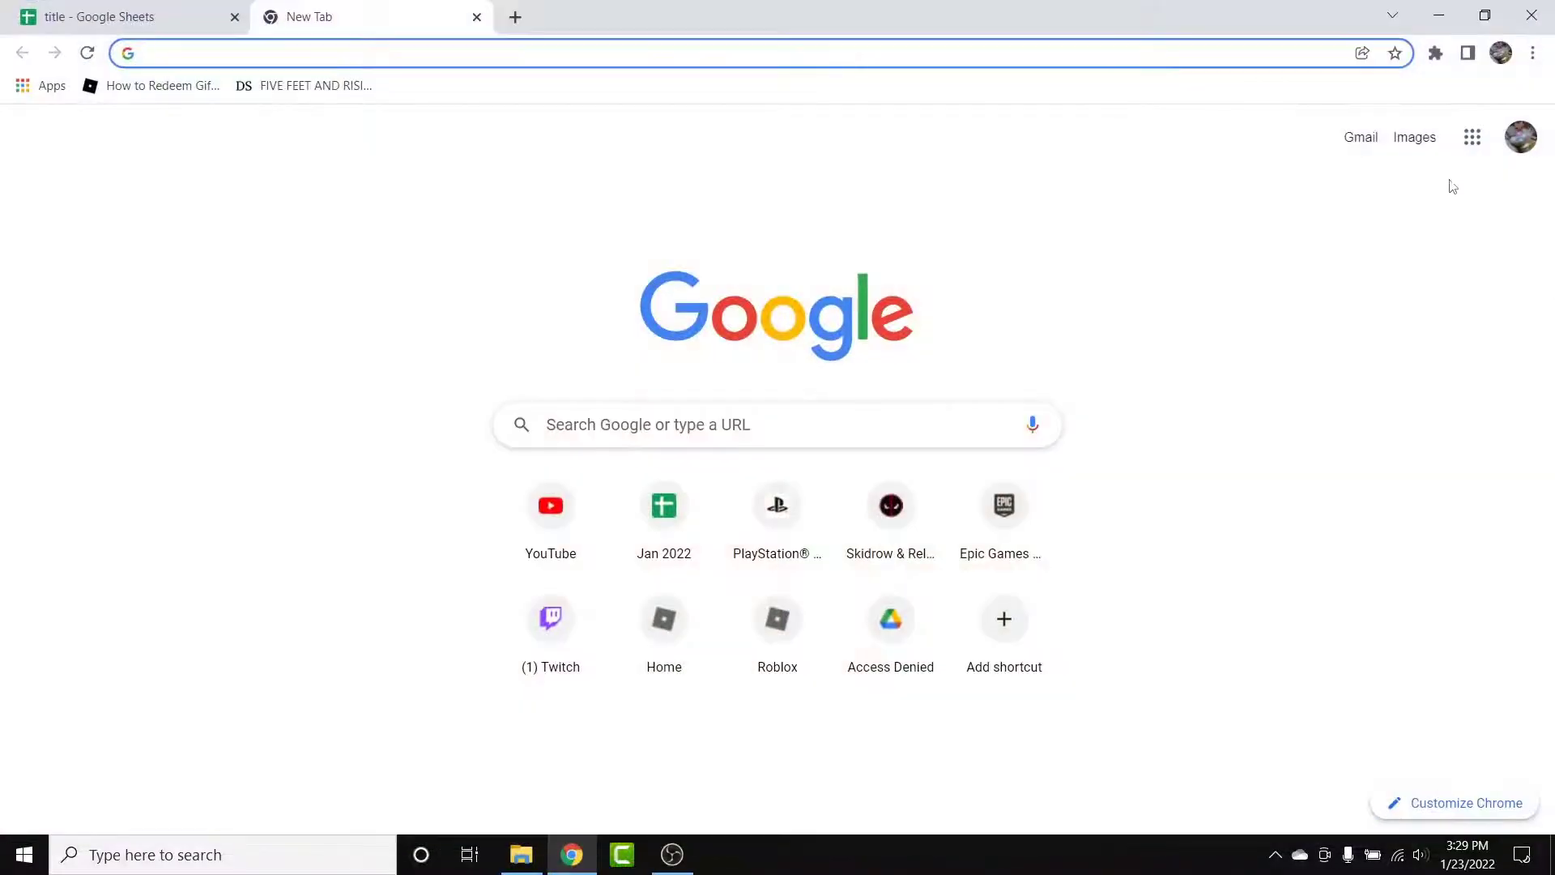
- Open Gmail from the Google new tab page to show the Primary inbox
click(1360, 136)
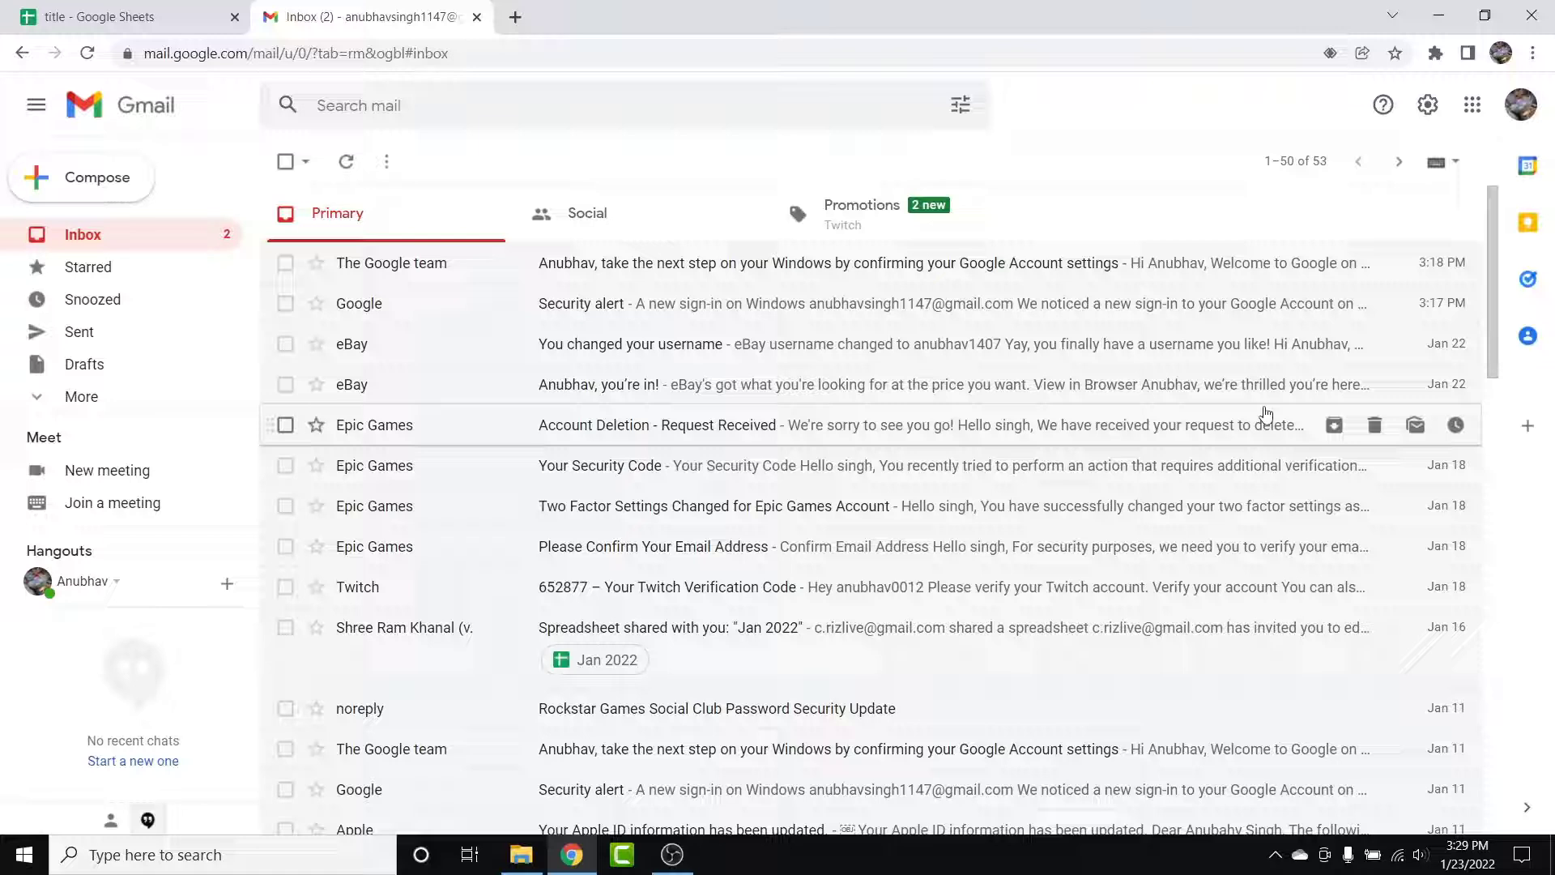
mouse_move(1353, 161)
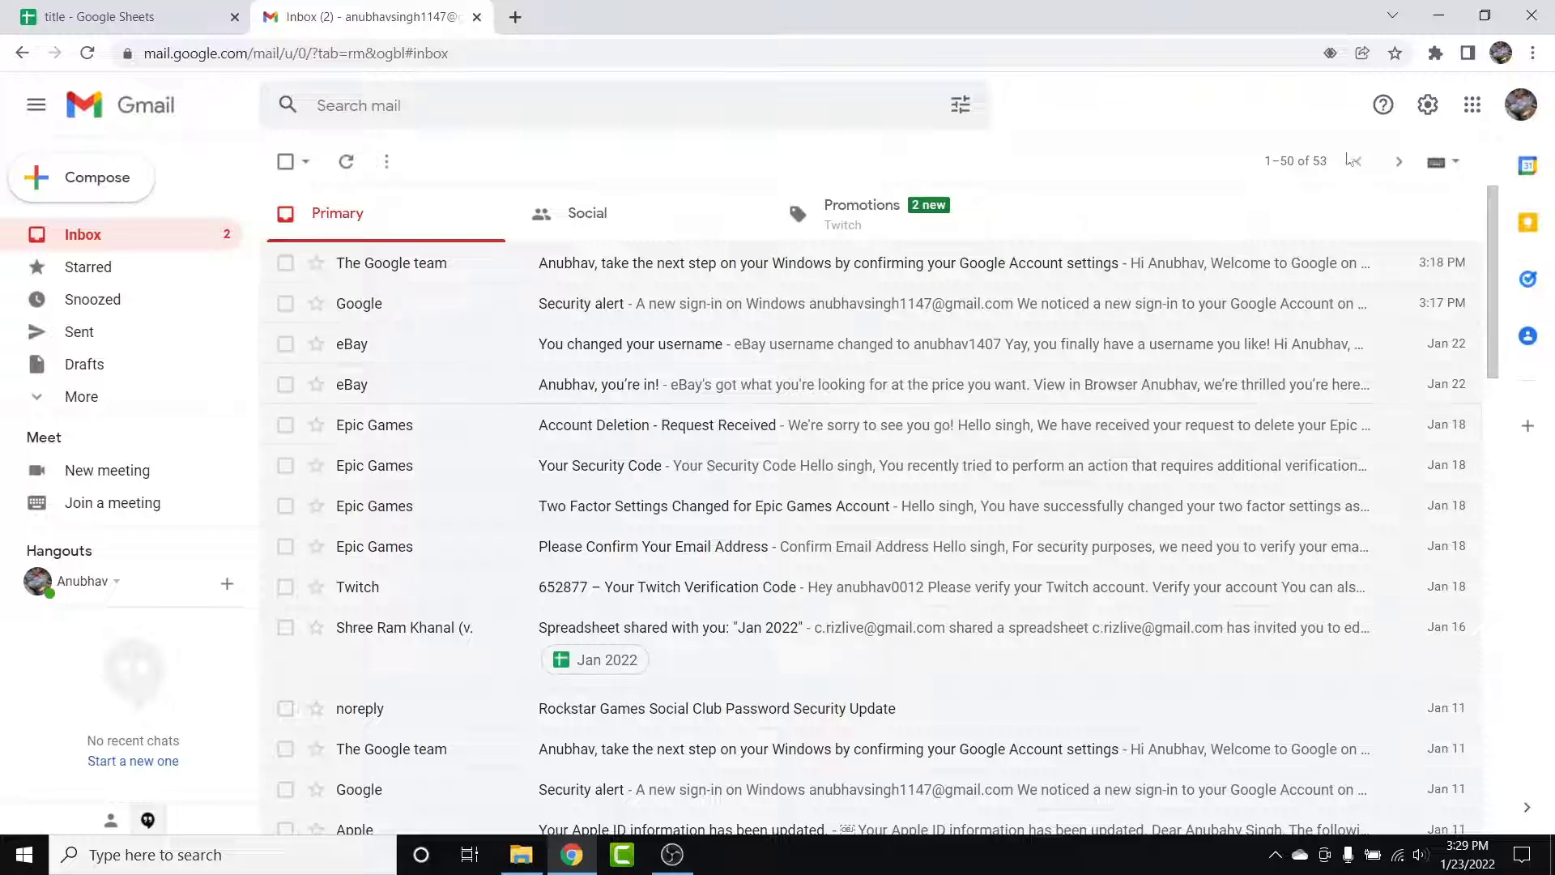
- Open Gmail Quick settings and scroll down to the Email threading options
click(1427, 105)
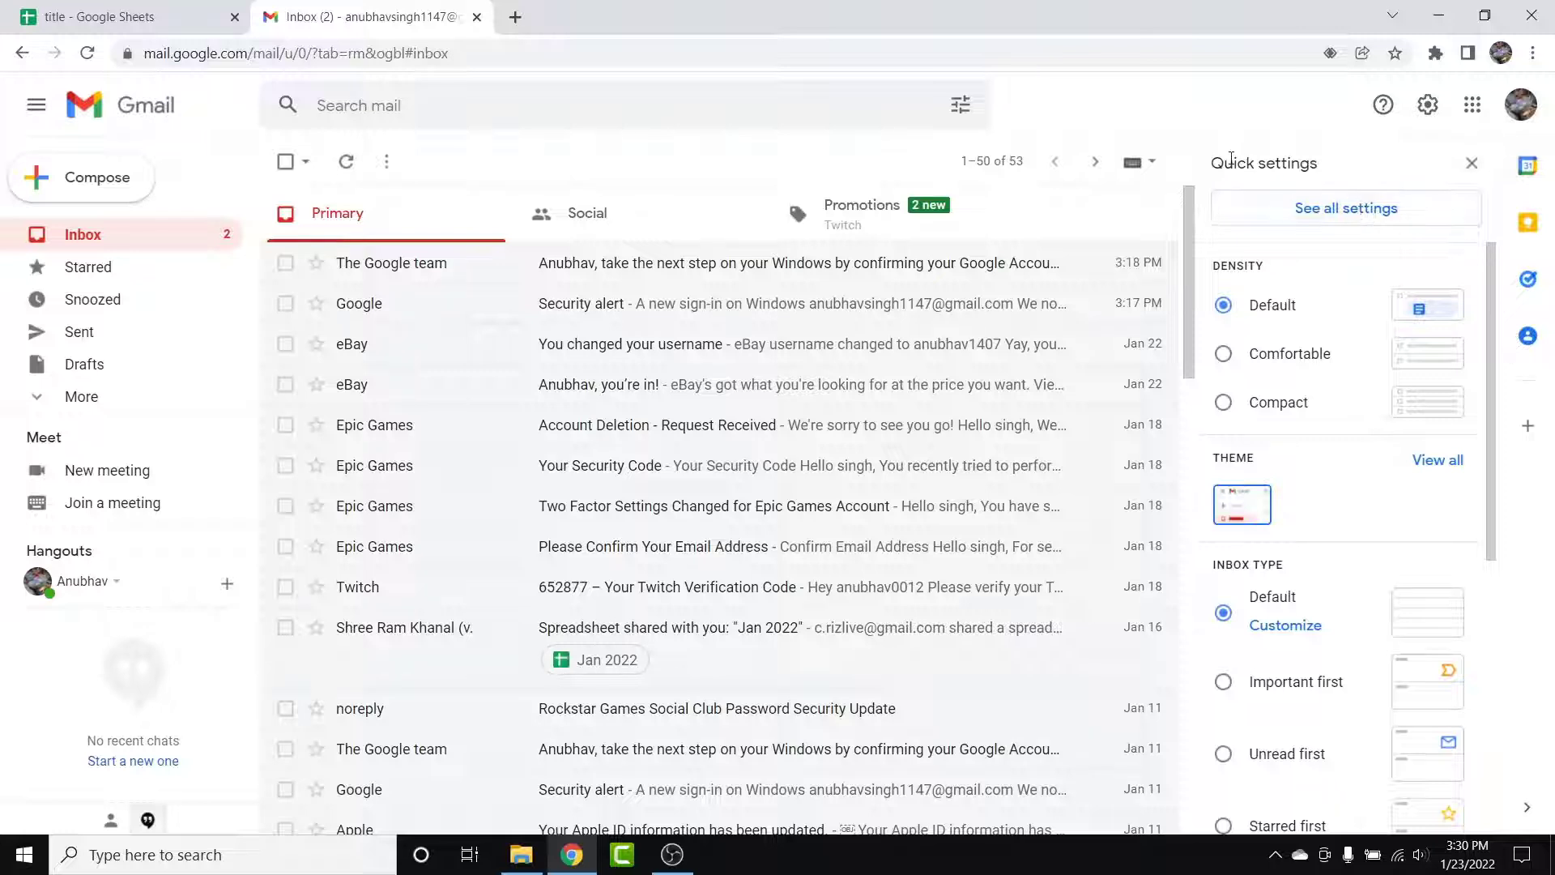
mouse_move(1350, 477)
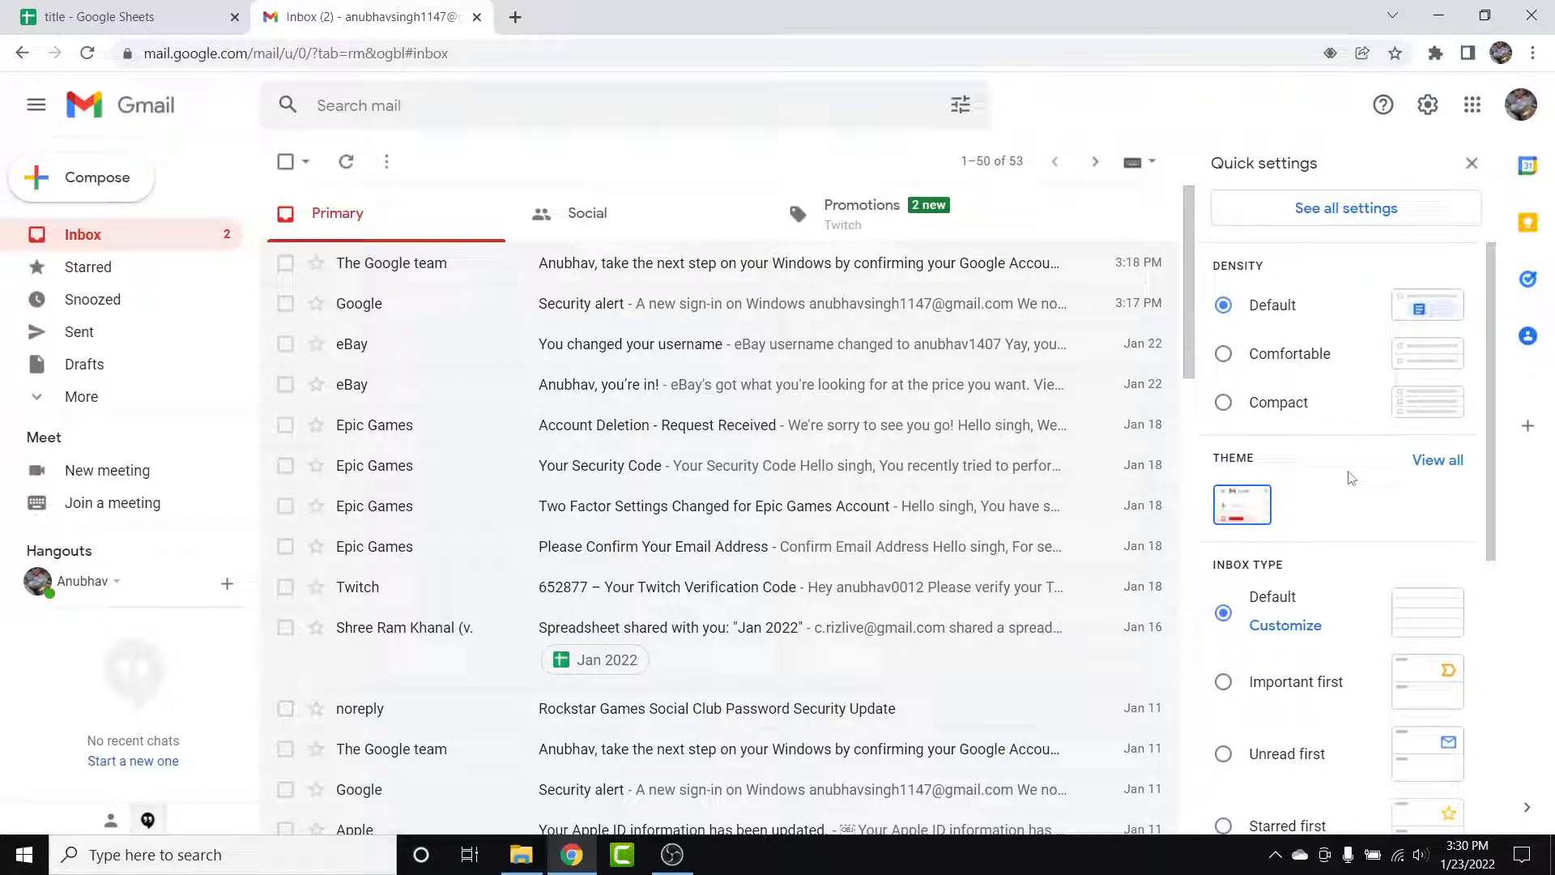
scroll(down, 3)
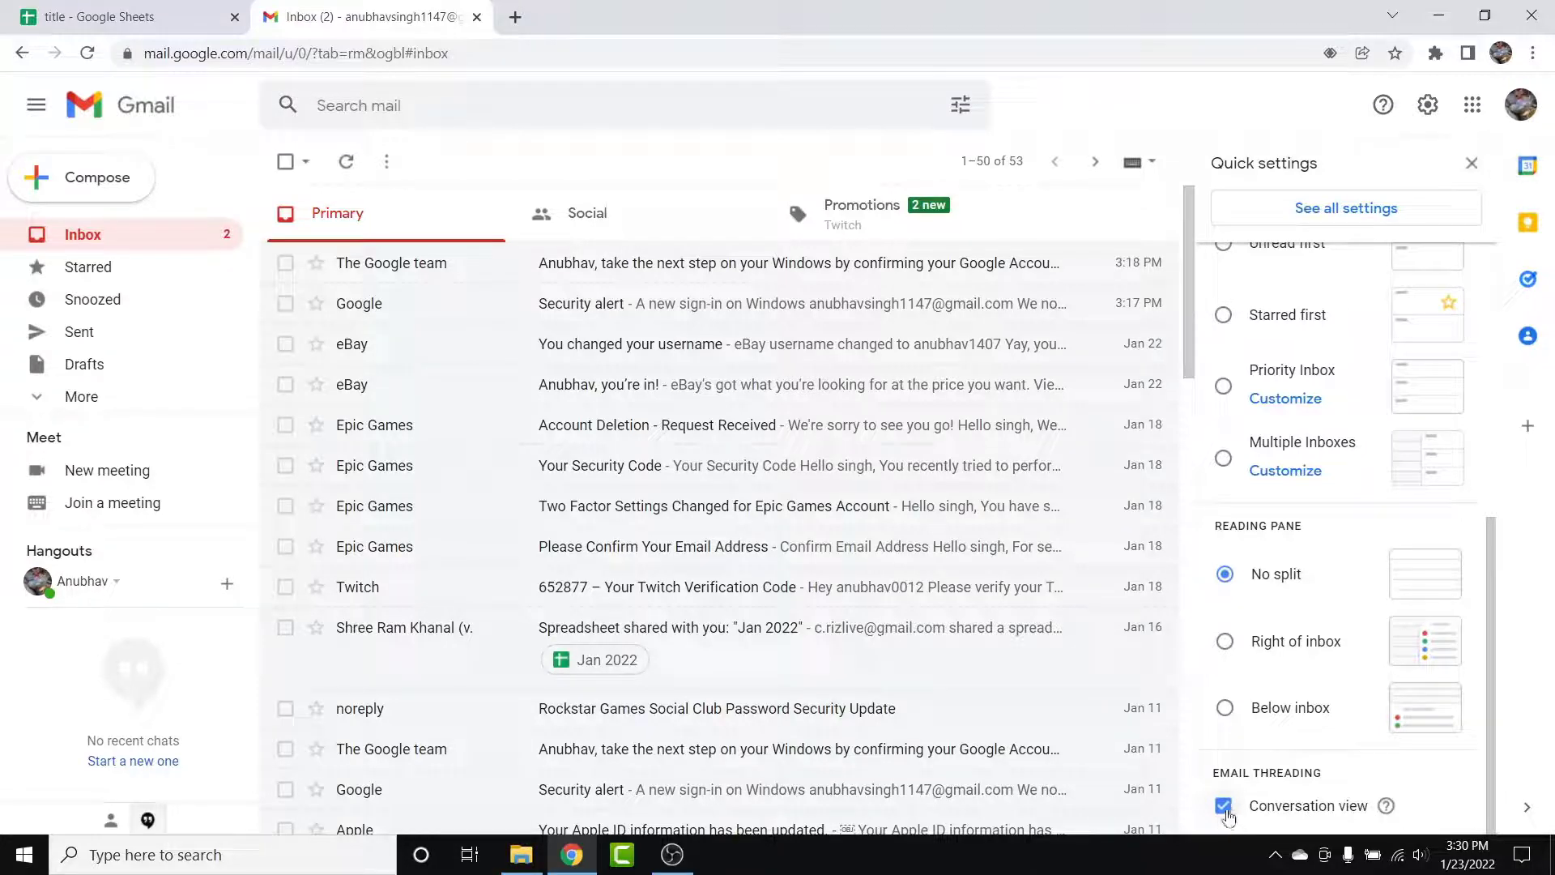
- Uncheck Conversation view and reload Gmail, listing 60 individual emails
click(1223, 805)
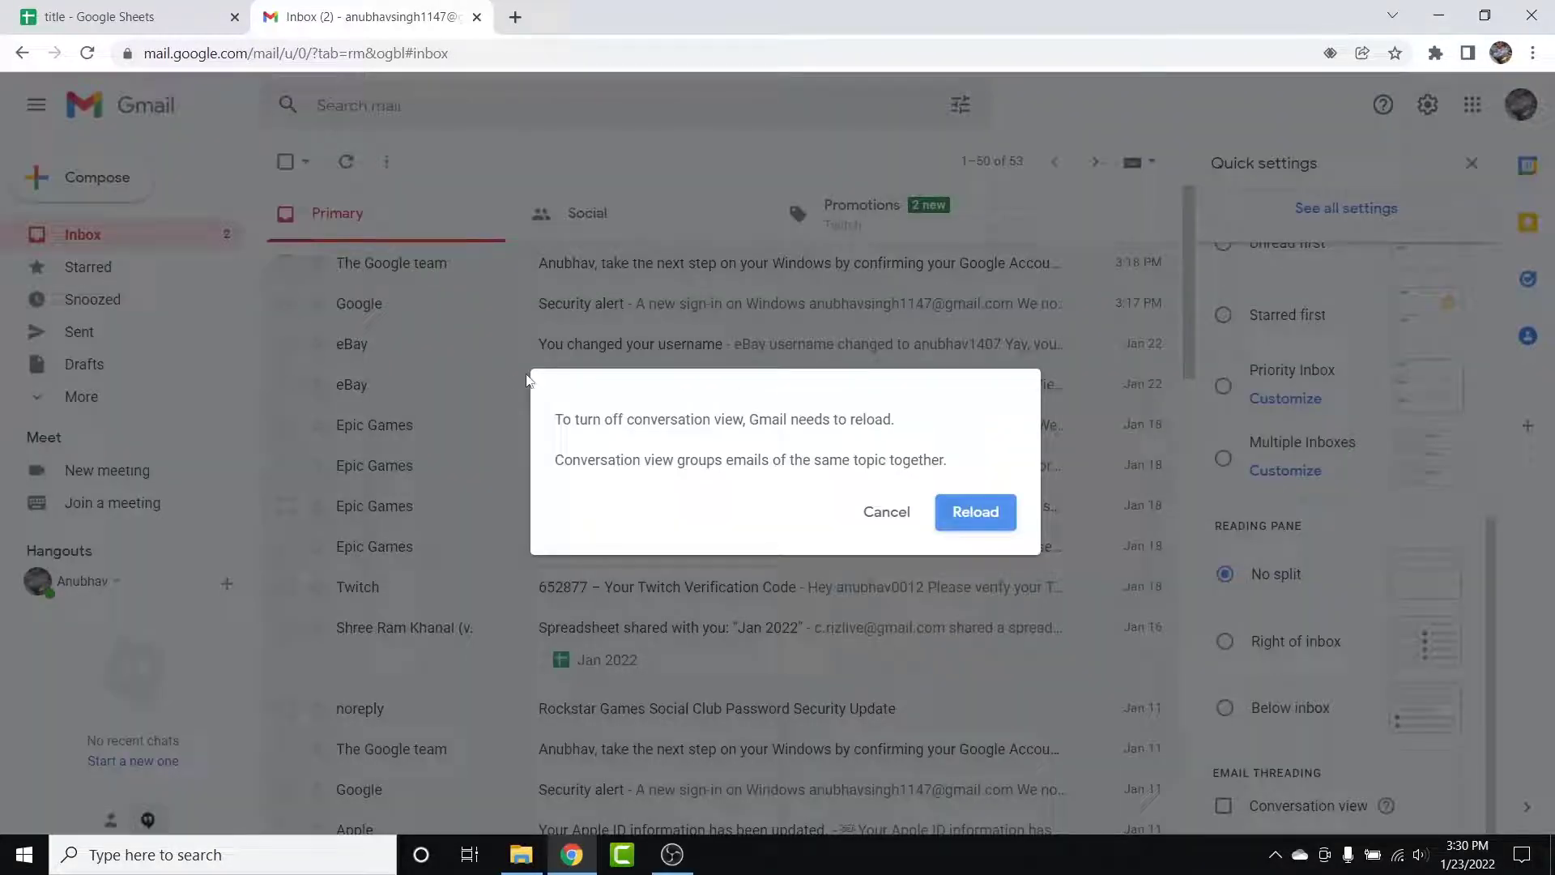
mouse_move(558, 547)
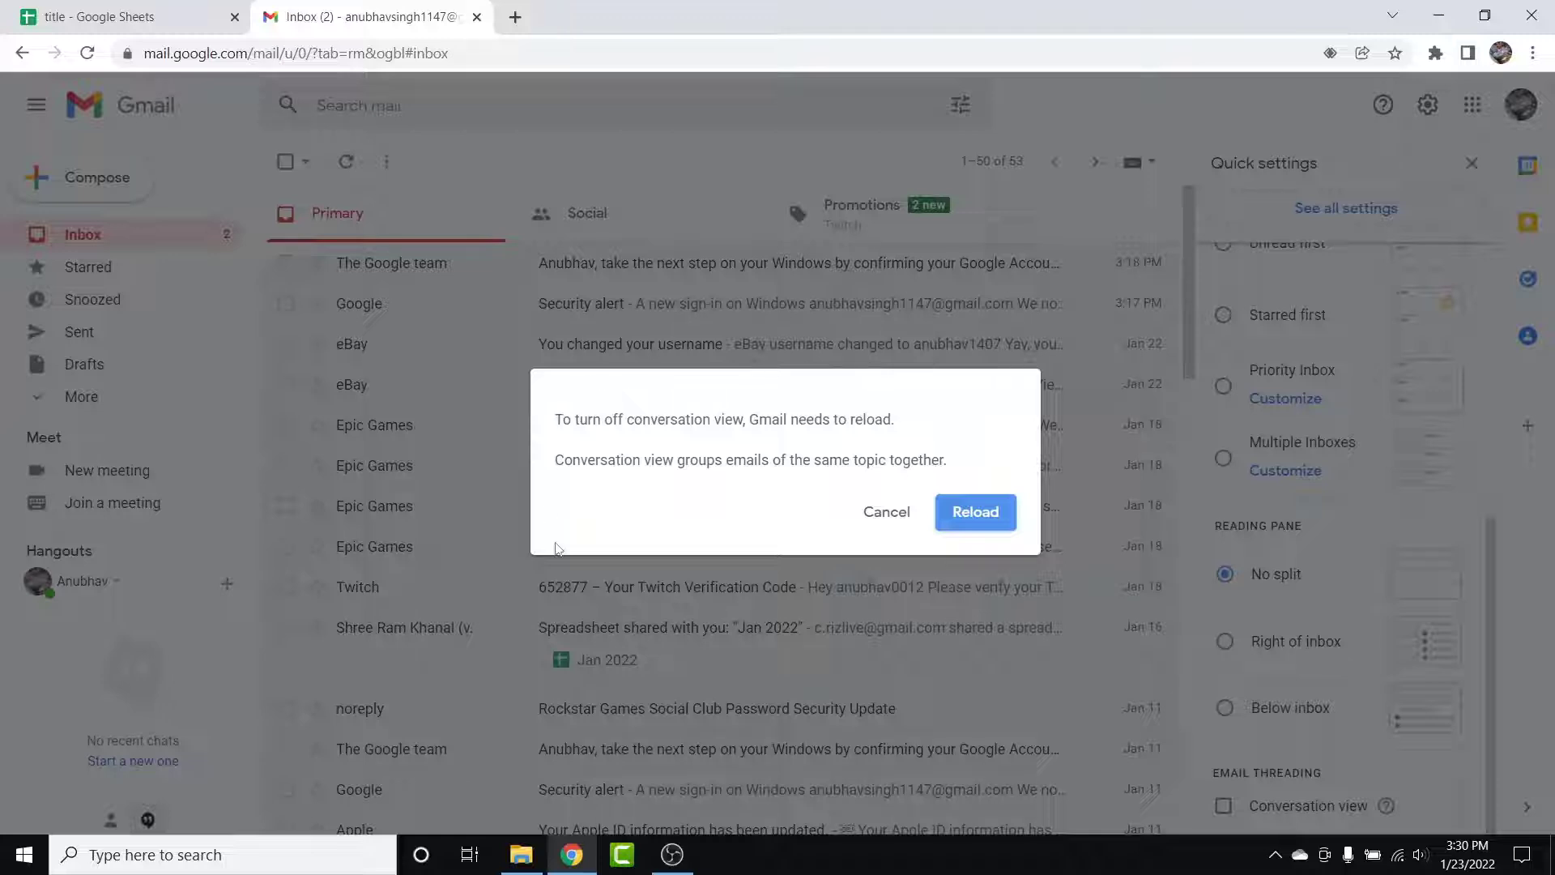
mouse_move(697, 434)
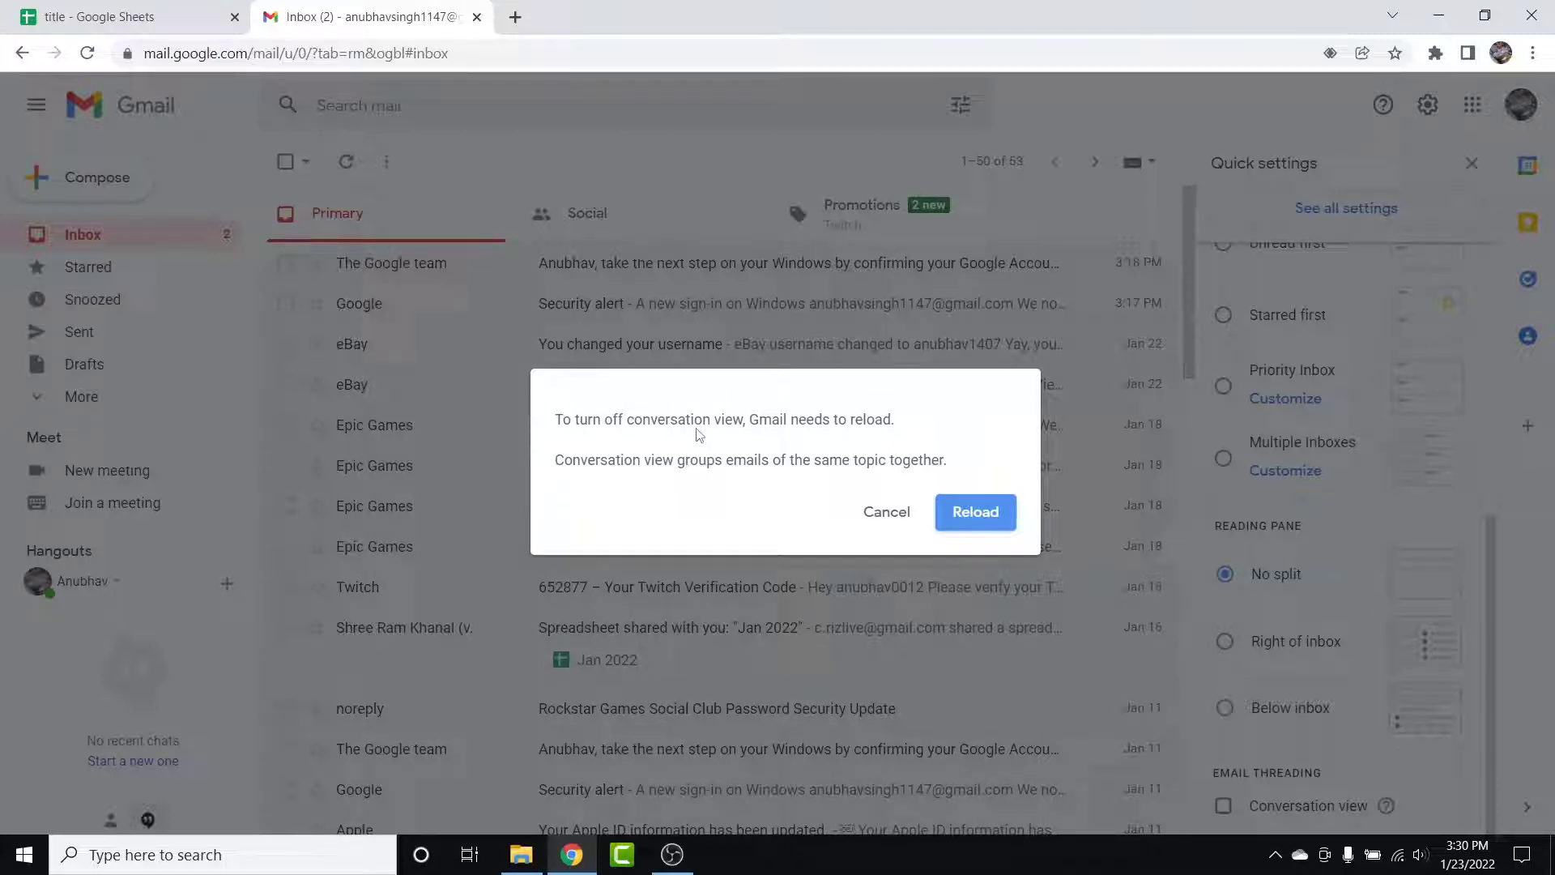
mouse_move(903, 416)
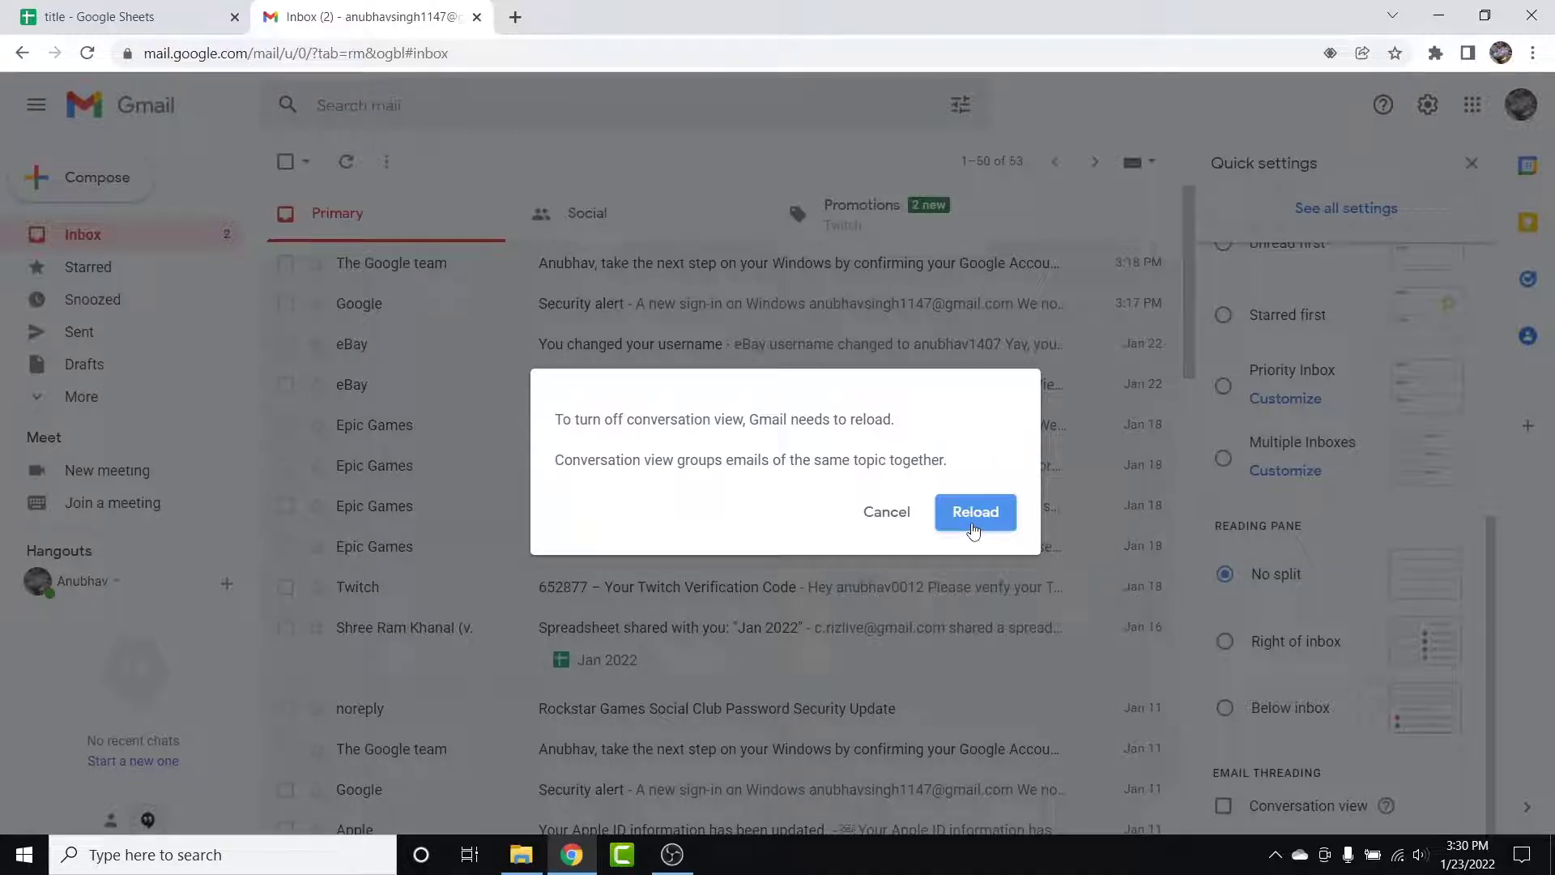
click(975, 512)
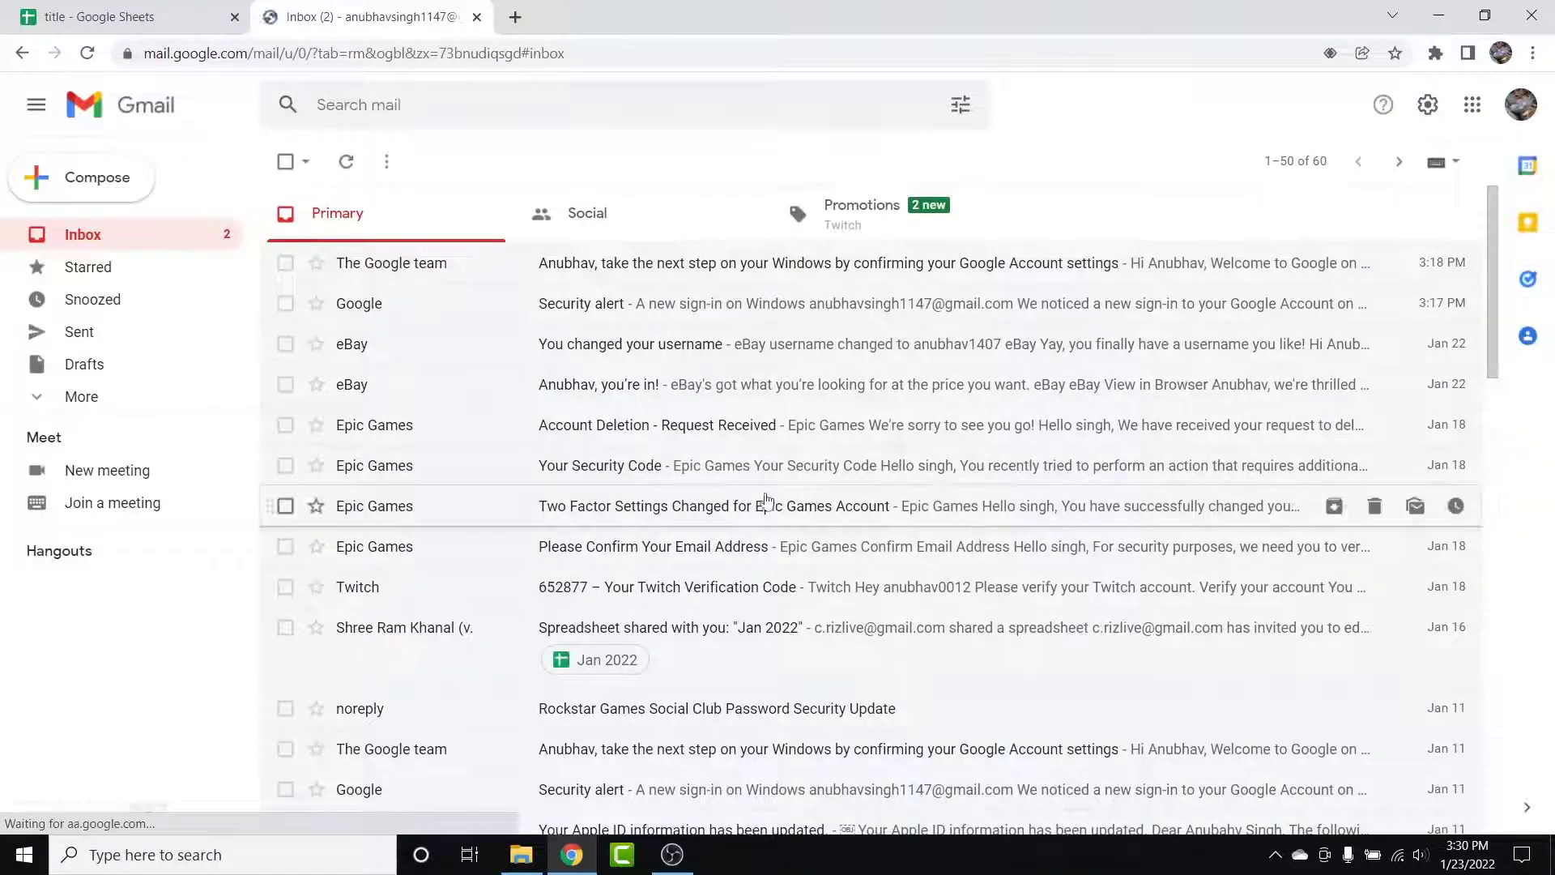